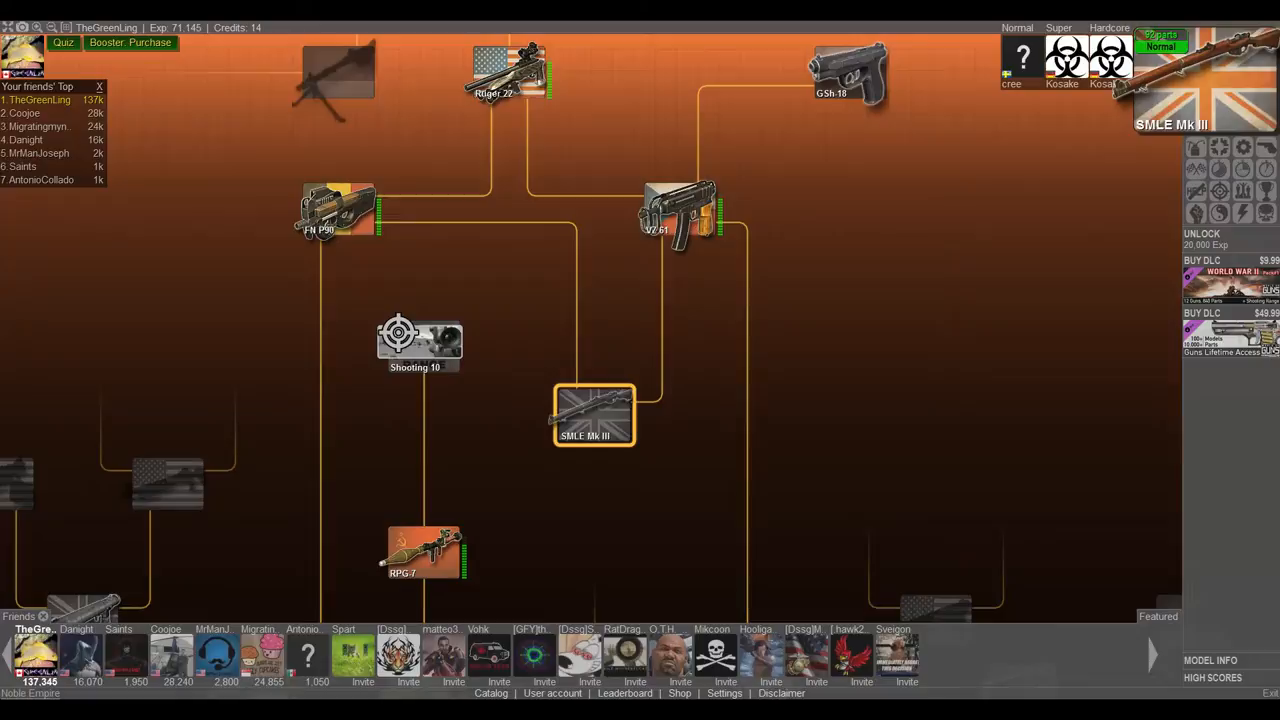
mouse_move(1010, 544)
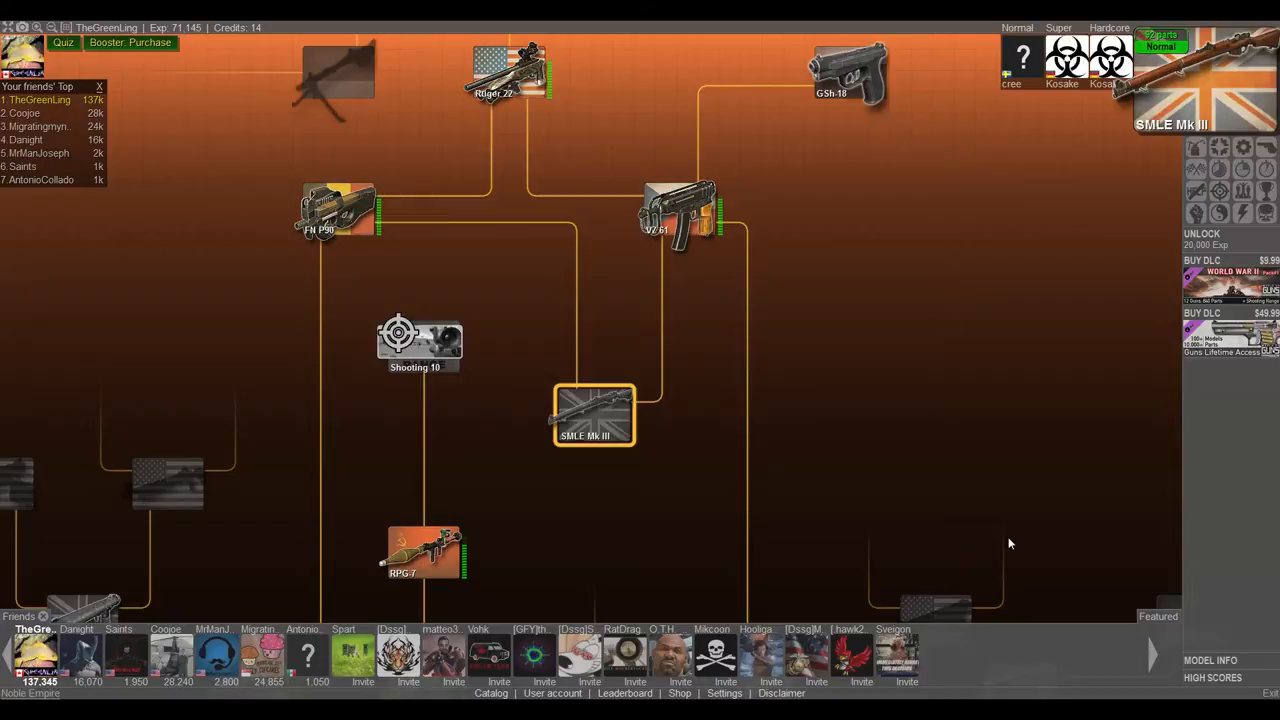
mouse_move(1240, 244)
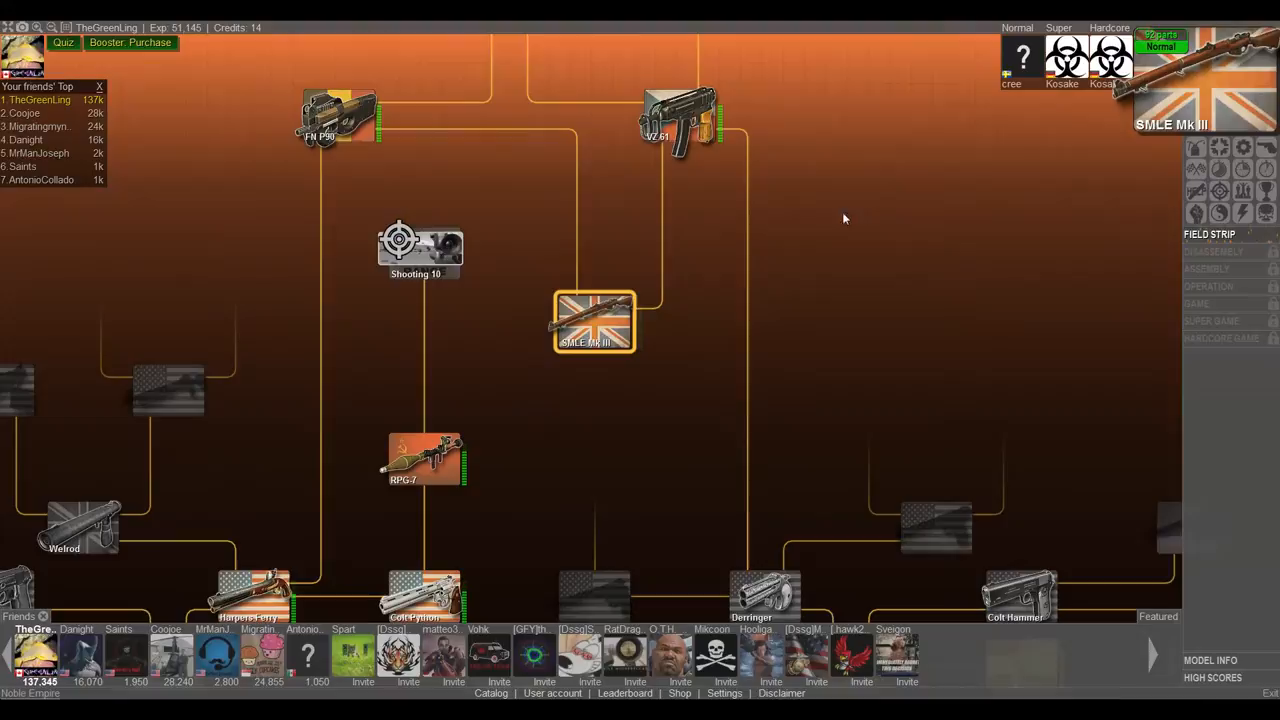
Step: Start the Field Strip task to load the Lee Enfield No. 1 Mk III in the 3D scene
click(594, 320)
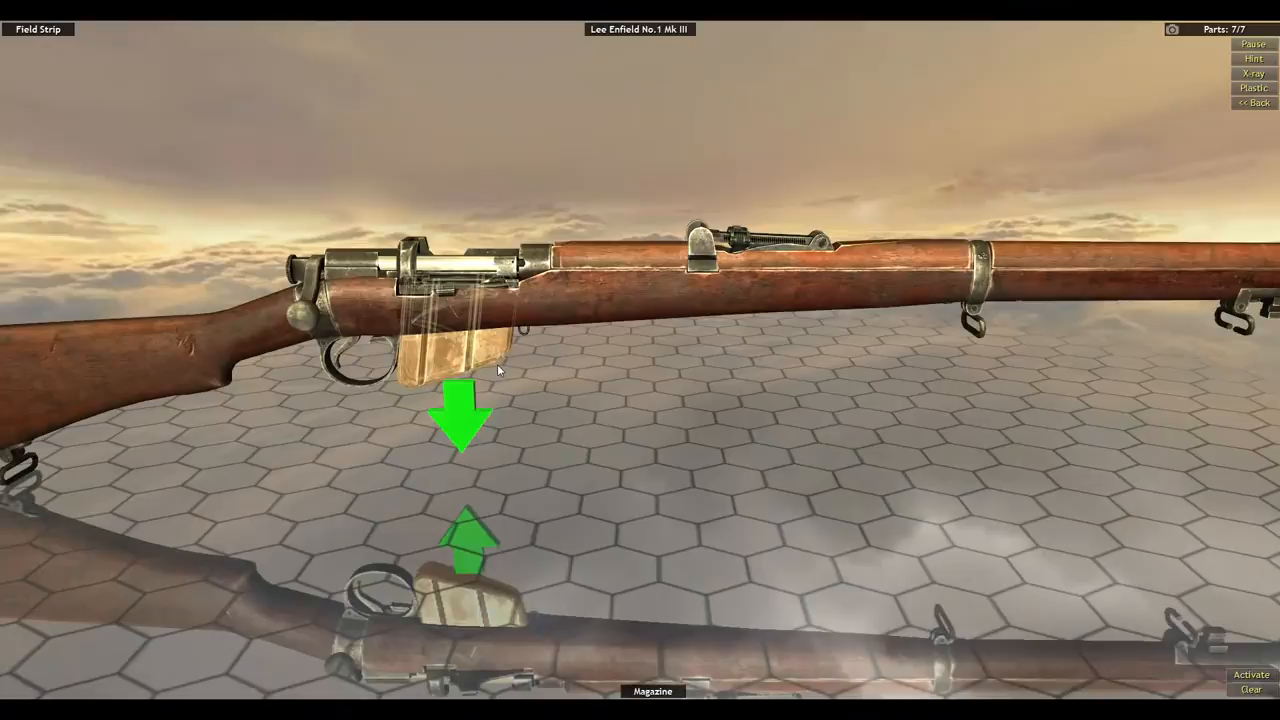
Step: Remove the magazine and drag off the remaining parts to complete the field strip
click(460, 414)
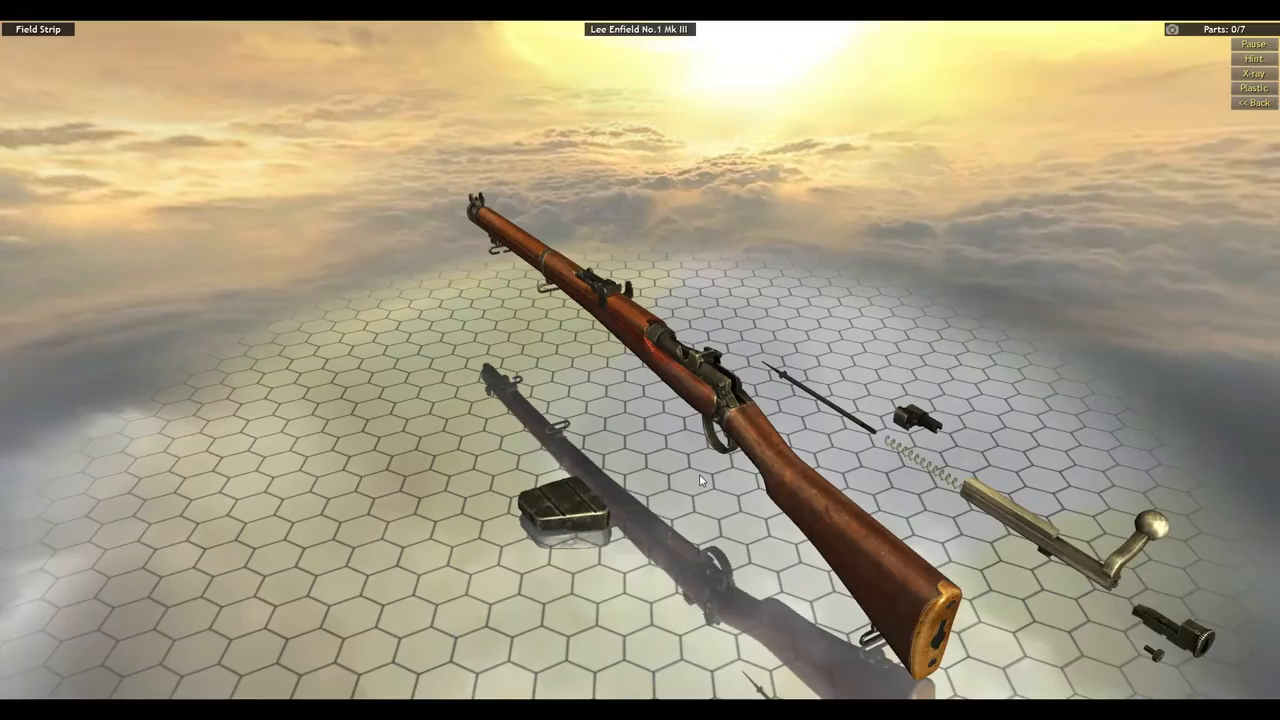
drag(700, 480, 890, 498)
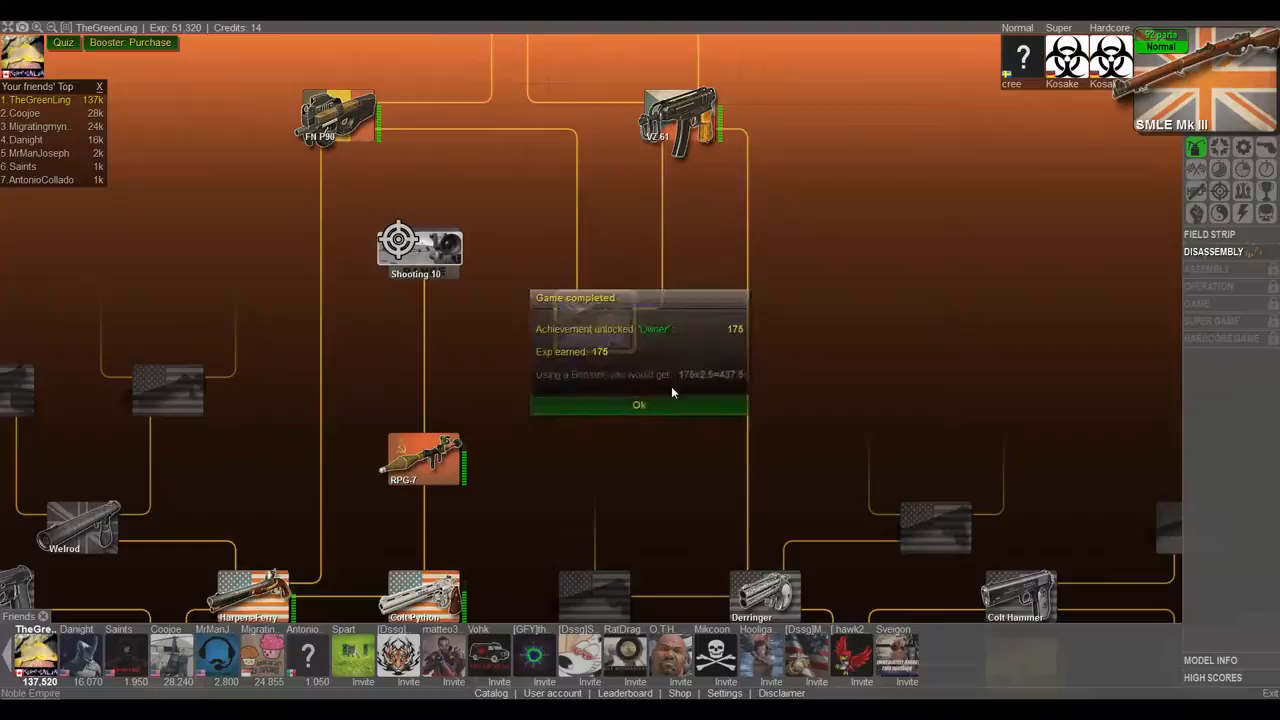
Step: Dismiss the Game completed notice and start the full Disassembly task
click(640, 404)
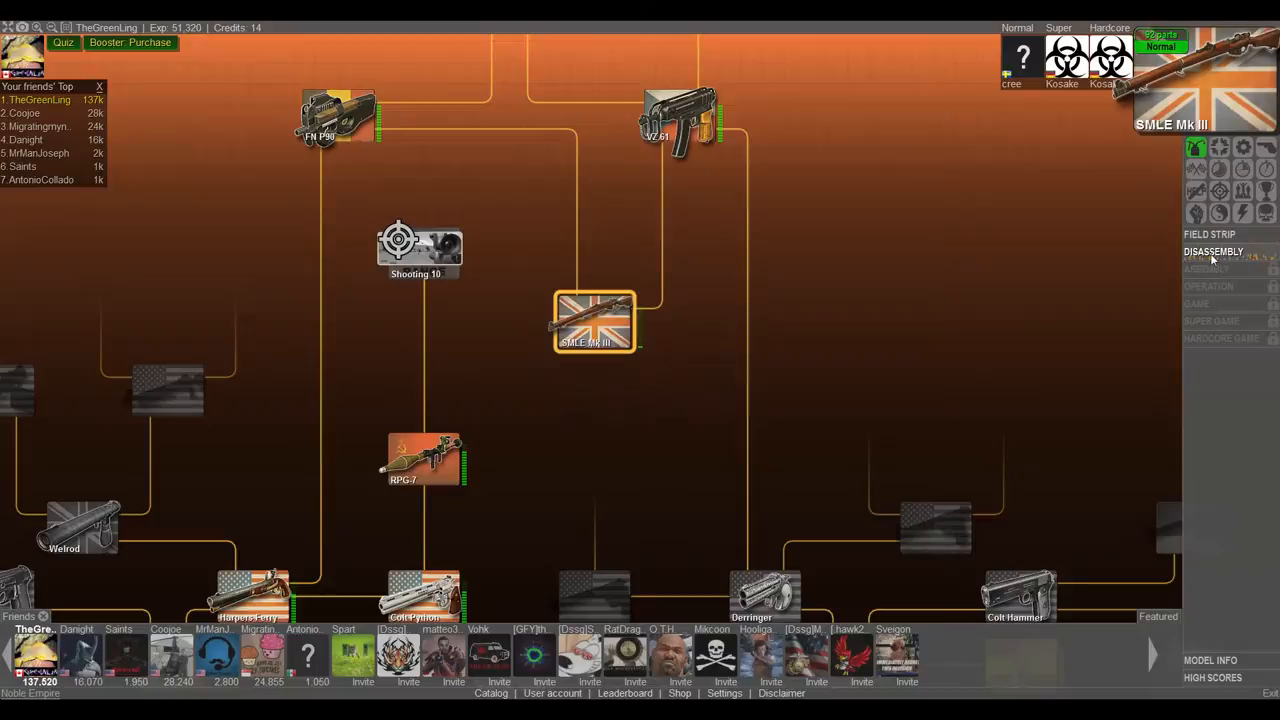
click(1212, 252)
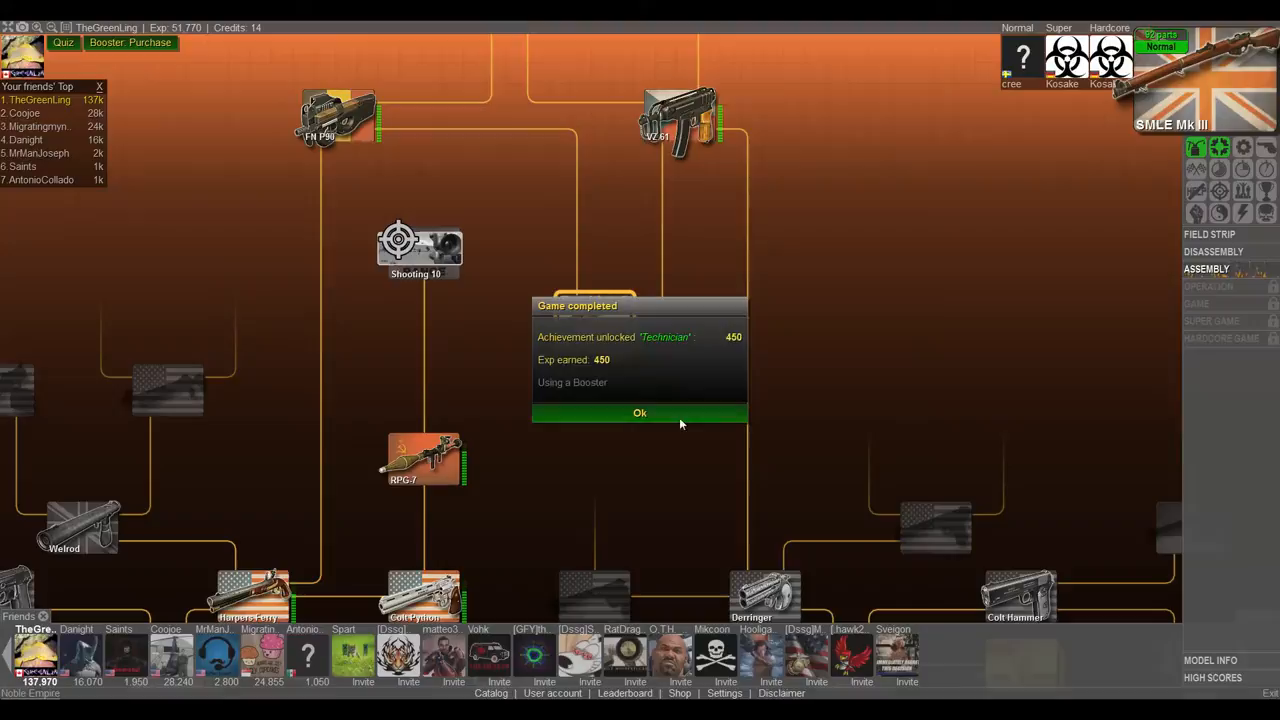
Step: Dismiss the disassembly completion notice to move on to assembly mode
click(640, 412)
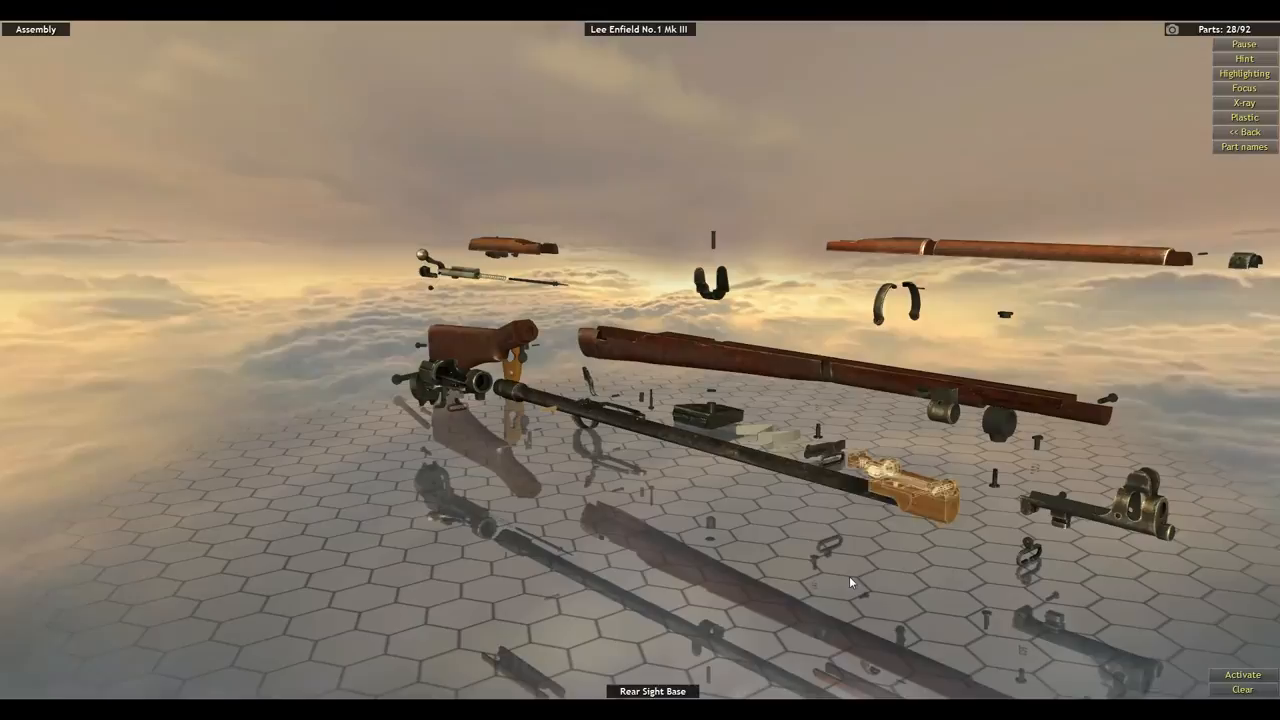
Step: Return to the weapon tree and load the SMLE Mk III in operation mode with 10 rounds
click(944, 418)
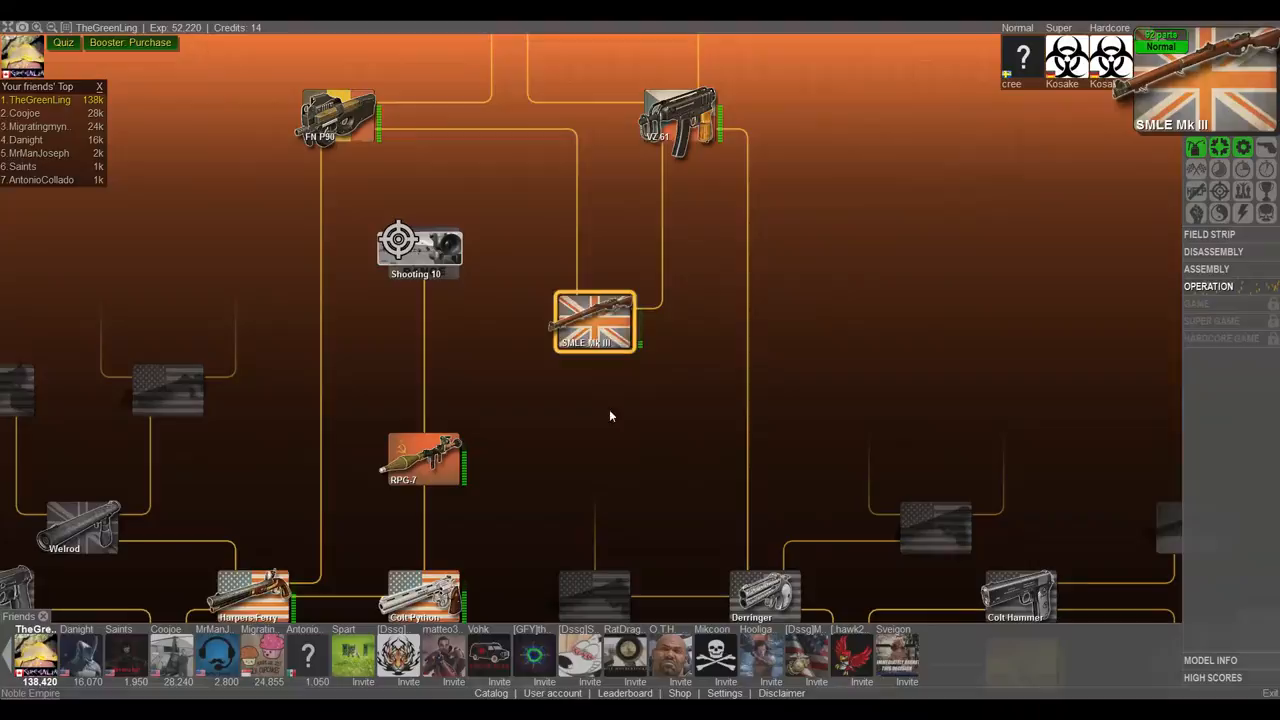
click(1208, 286)
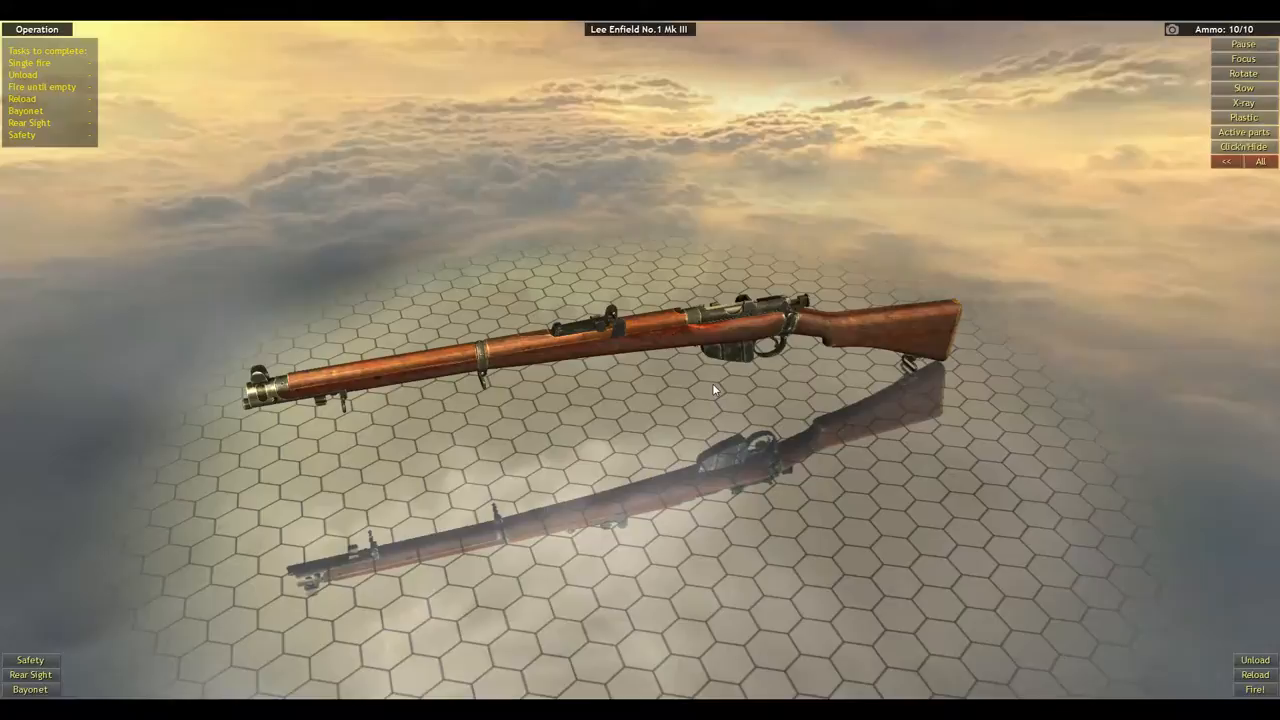
Step: Switch the rifle to X-ray view so its internal parts are visible
click(1254, 688)
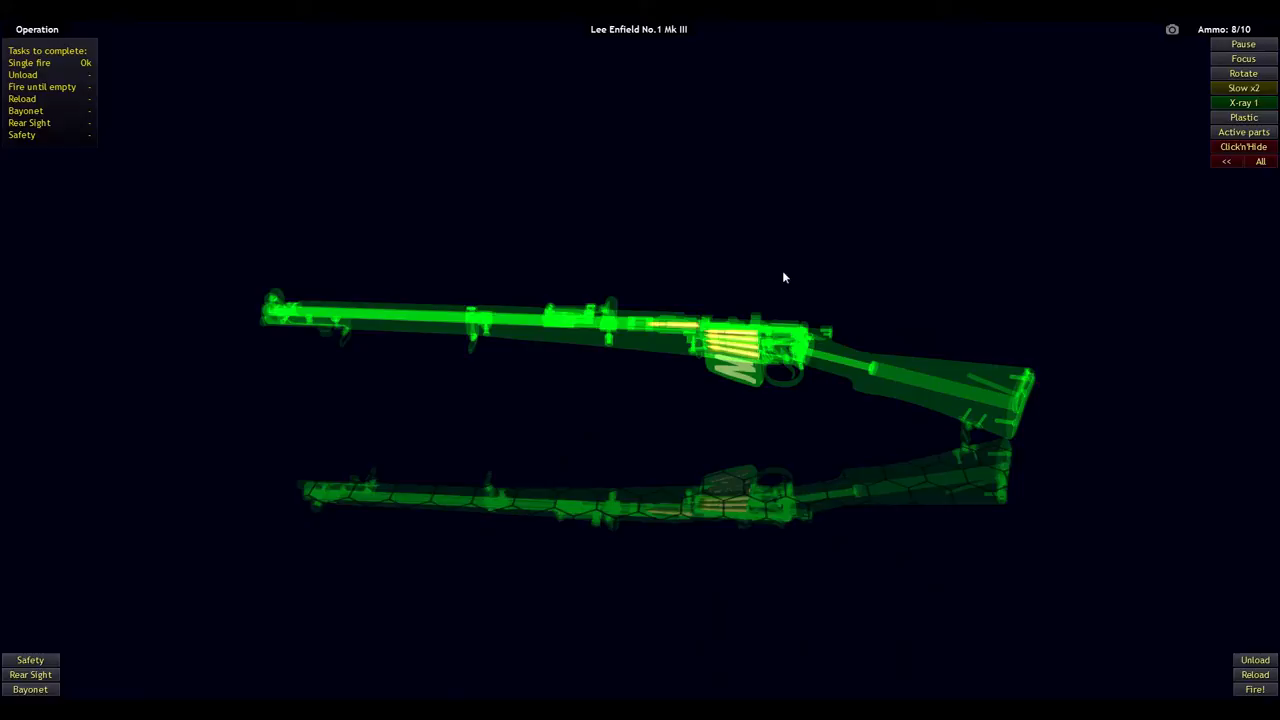
mouse_move(820, 252)
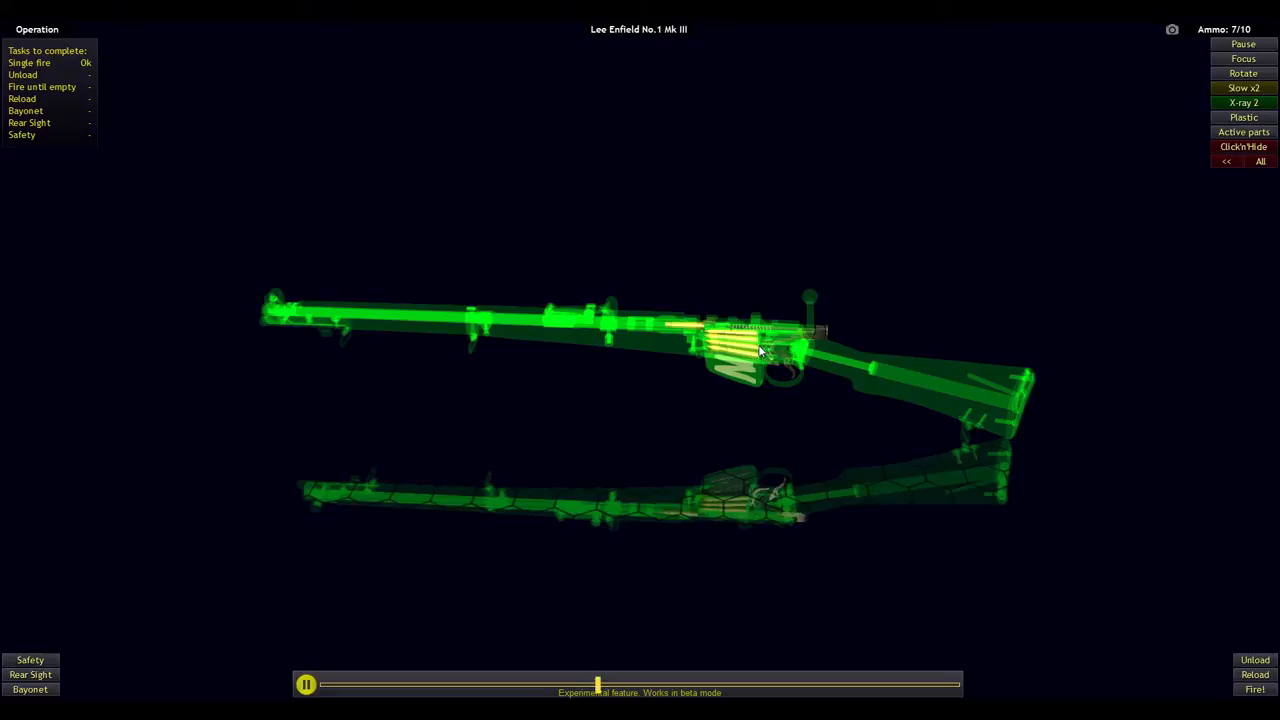
Step: Fire a round in Slow x2 X-ray and advance to the next X-ray rendering level
click(1254, 688)
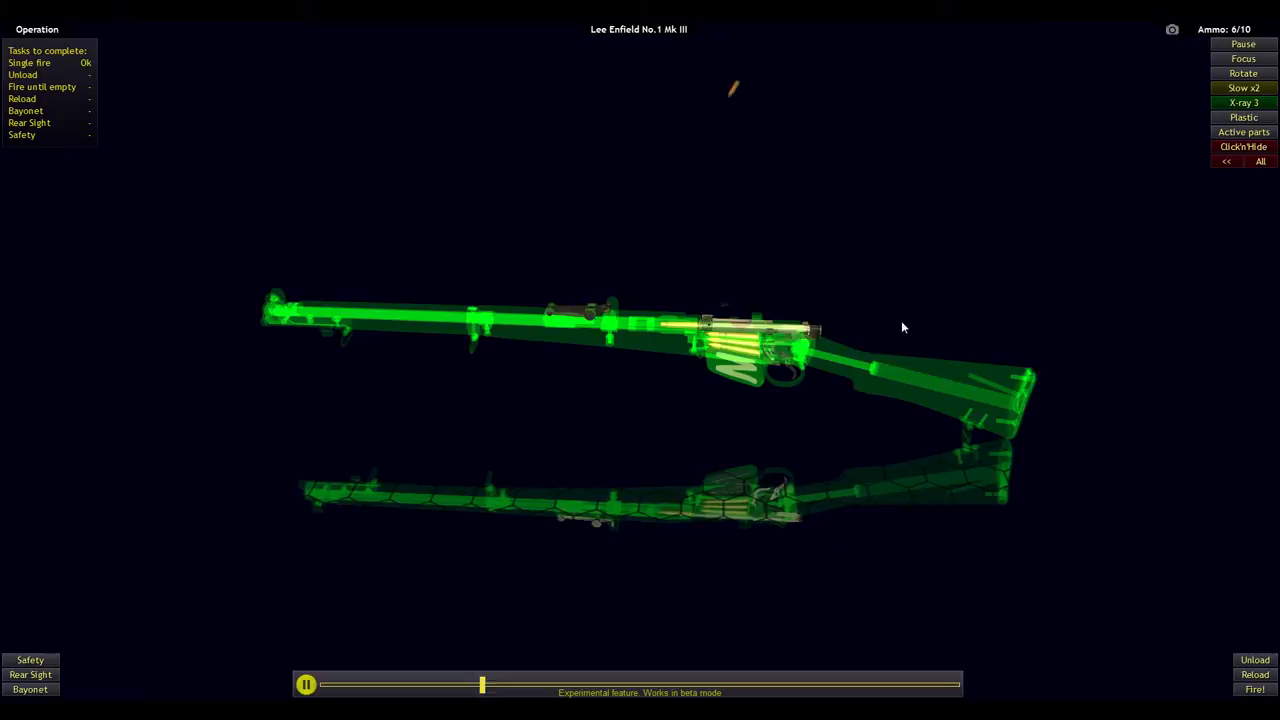
click(1244, 102)
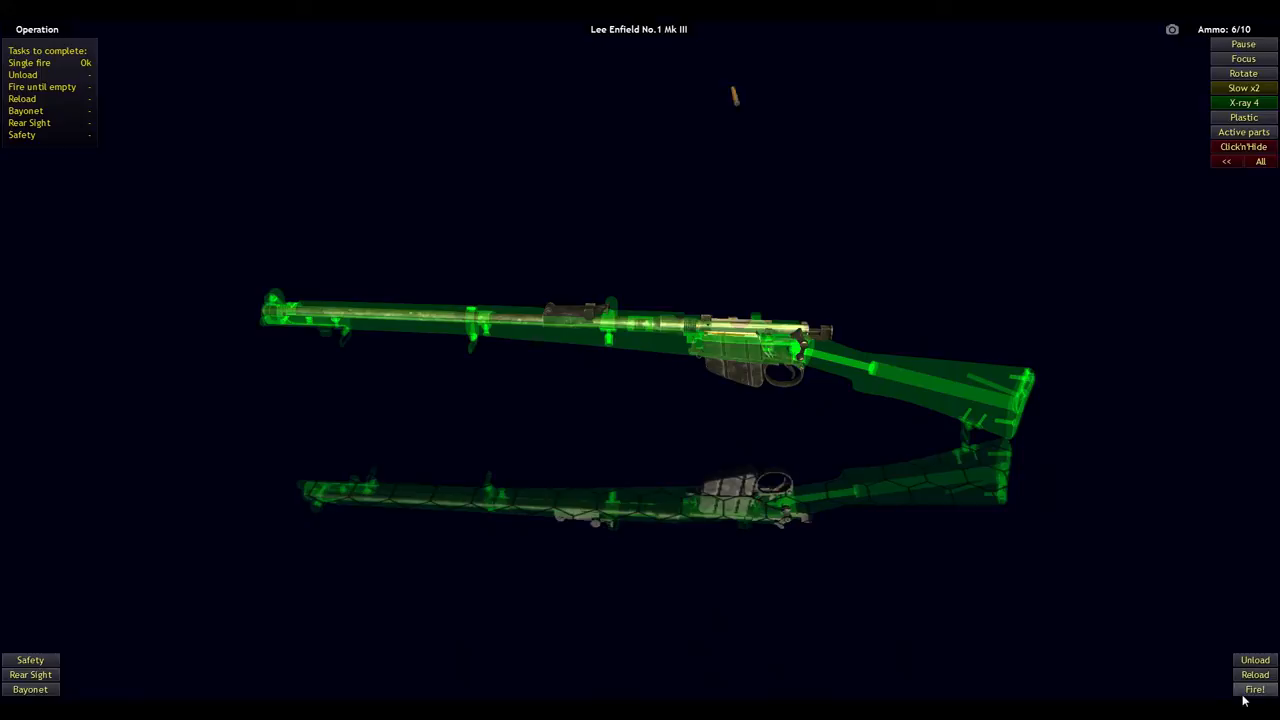
Step: Fire another round and turn X-ray off to restore the rifle's solid appearance
click(1254, 688)
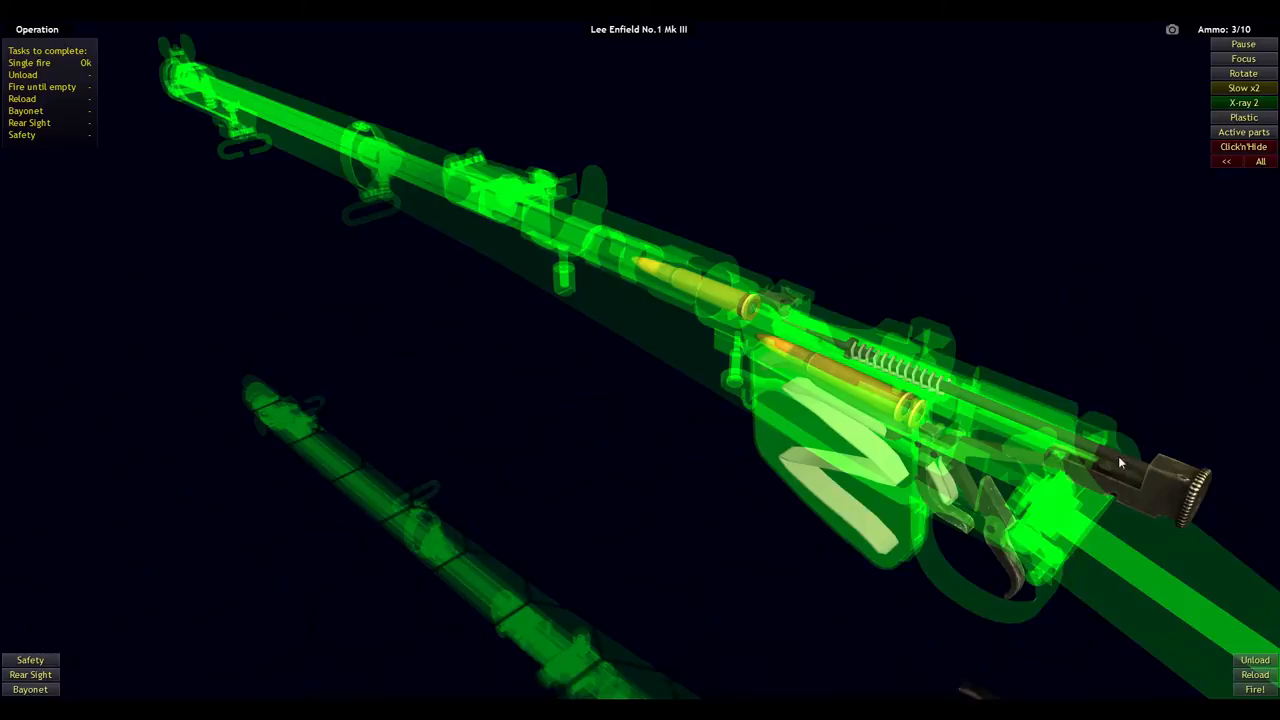
click(1244, 102)
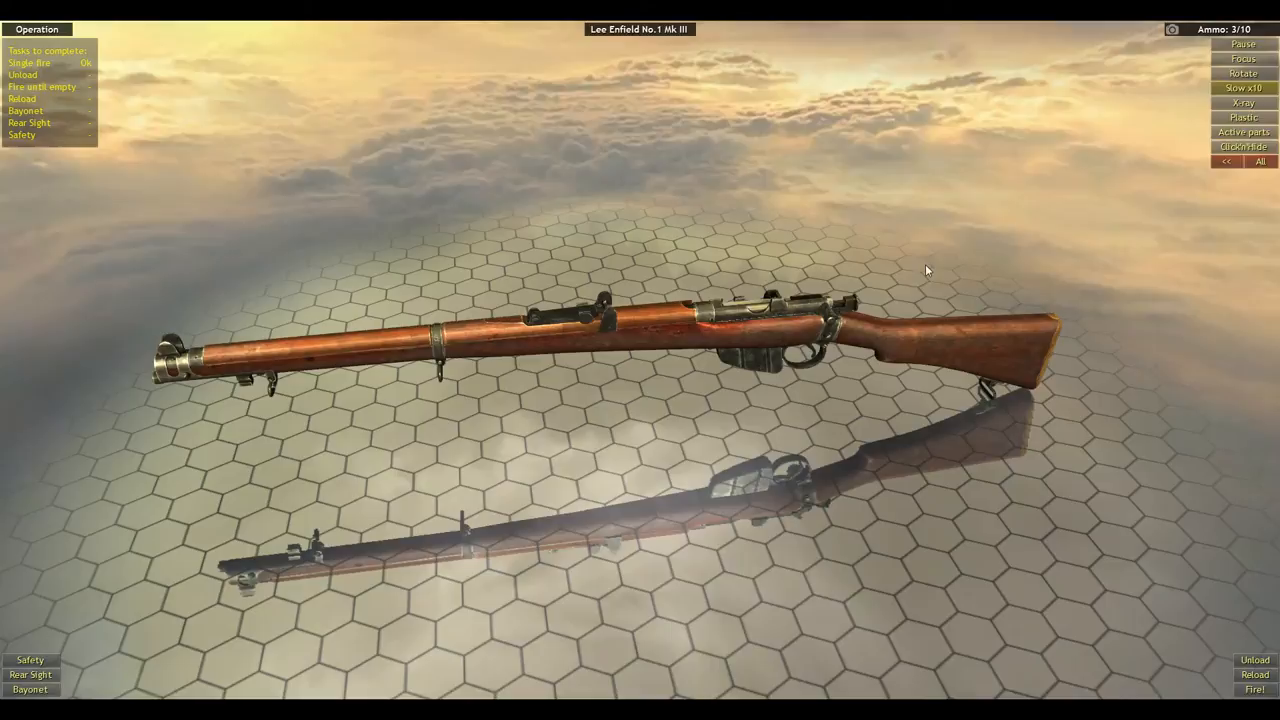
Step: Open and close the bolt to chamber a round, reloading to 7 of 10
click(1254, 688)
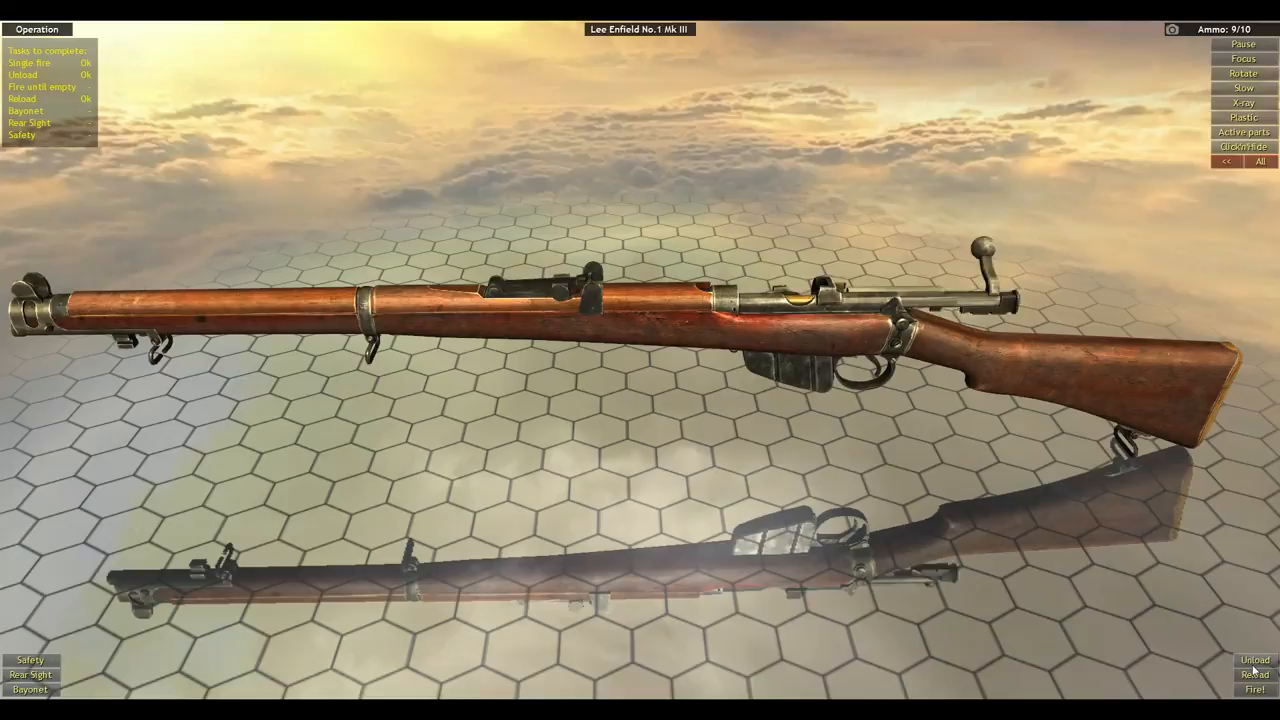
click(1252, 690)
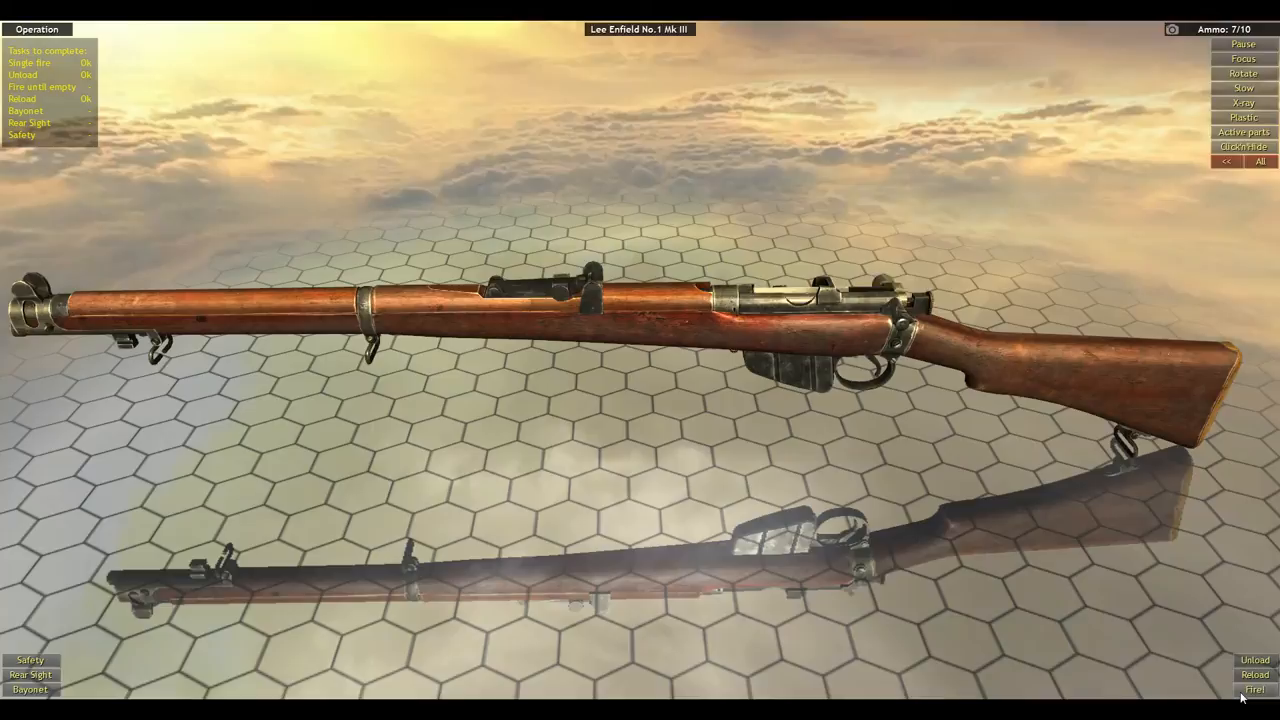